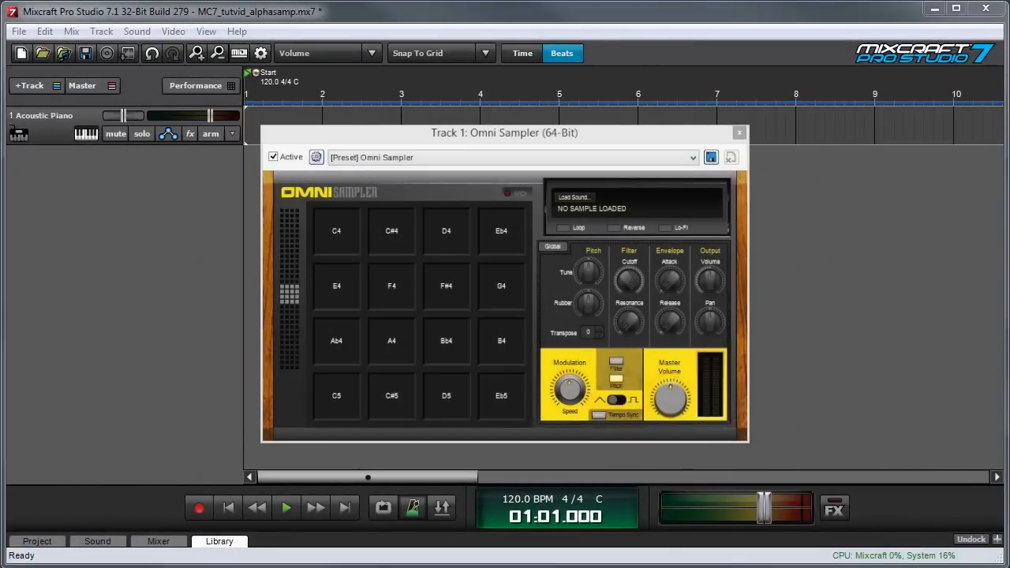
# Close the Omni Sampler plug-in window, leaving the single Acoustic Piano track.
pyautogui.click(738, 132)
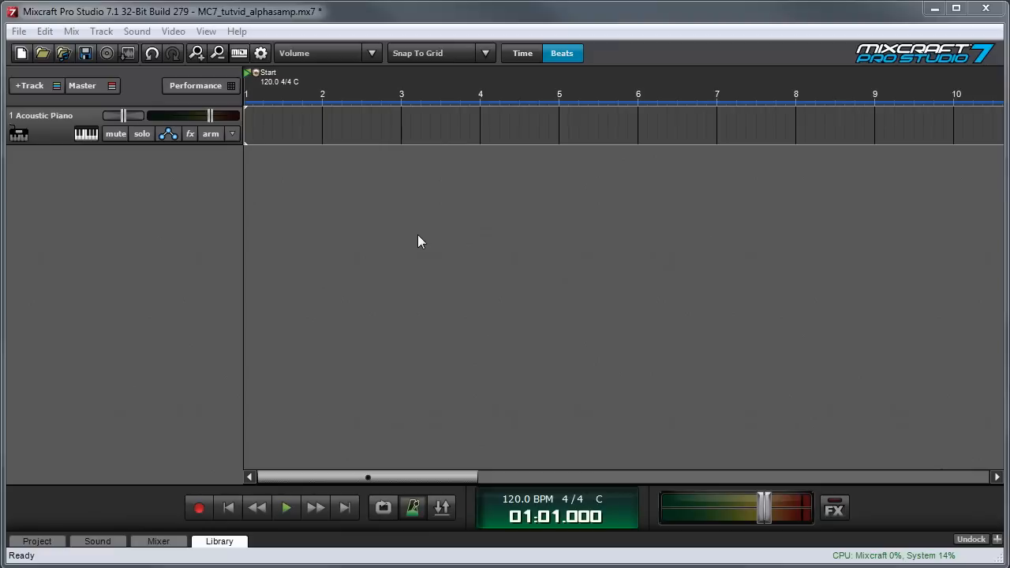
pyautogui.moveTo(423, 245)
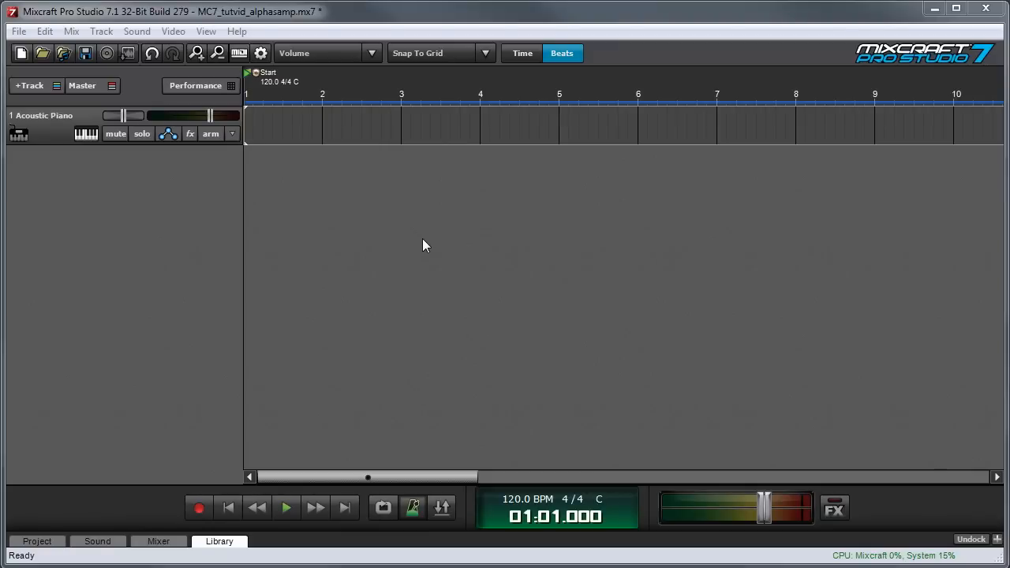
pyautogui.moveTo(62, 114)
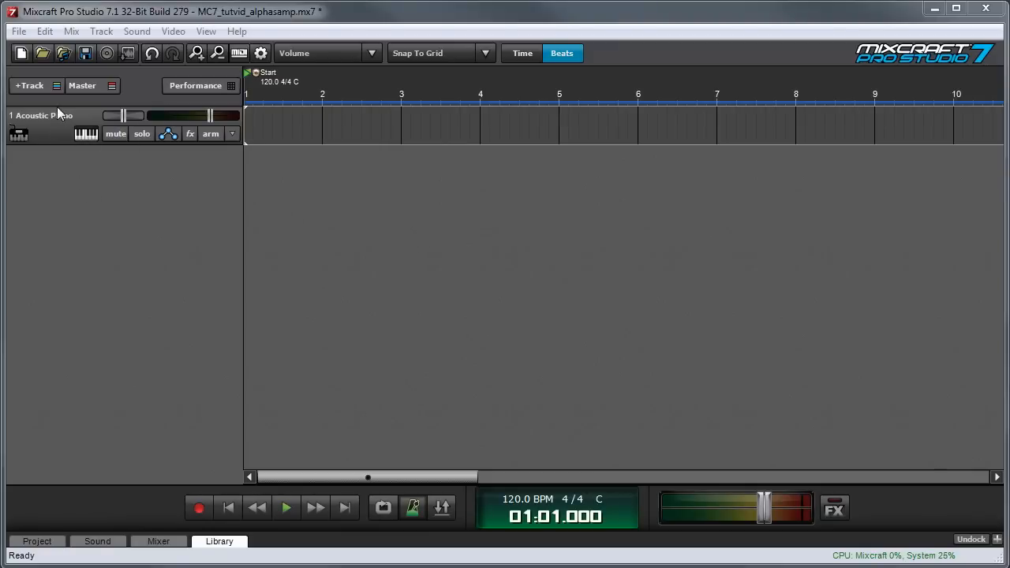
# Add a virtual instrument track and set track 1's instrument to Omni Sampler from the VSTi category.
pyautogui.click(29, 85)
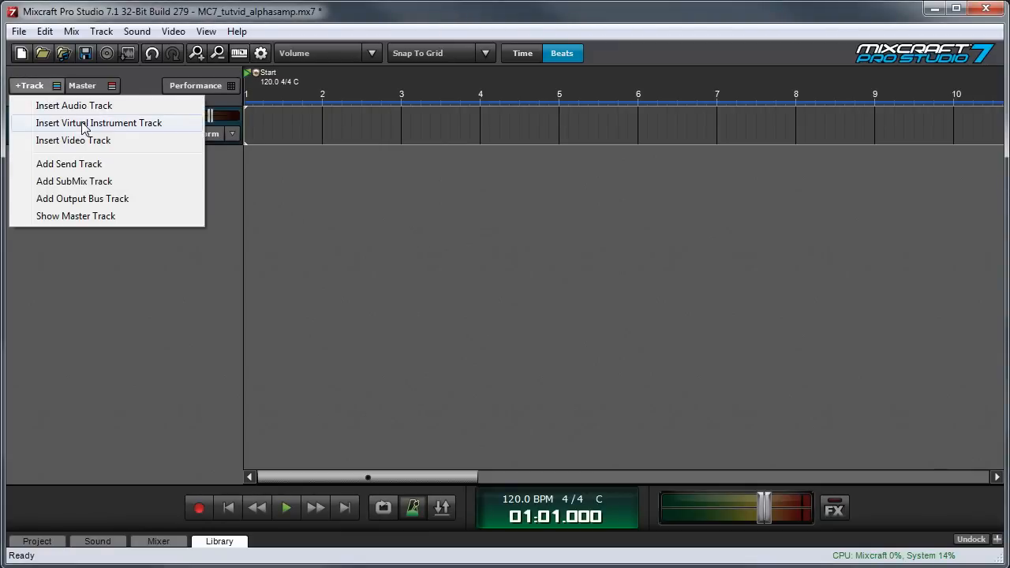
pyautogui.click(97, 123)
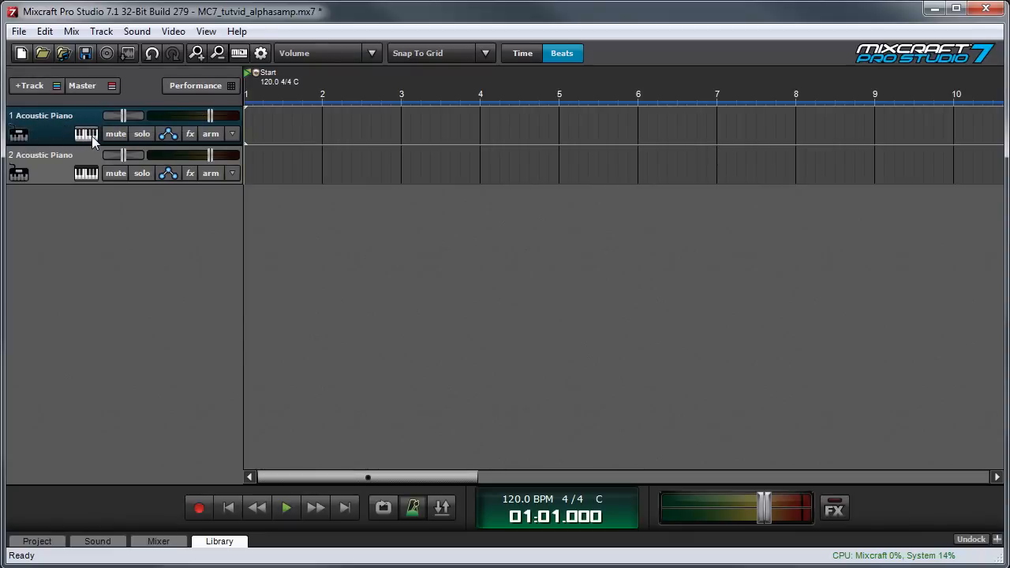
pyautogui.click(87, 133)
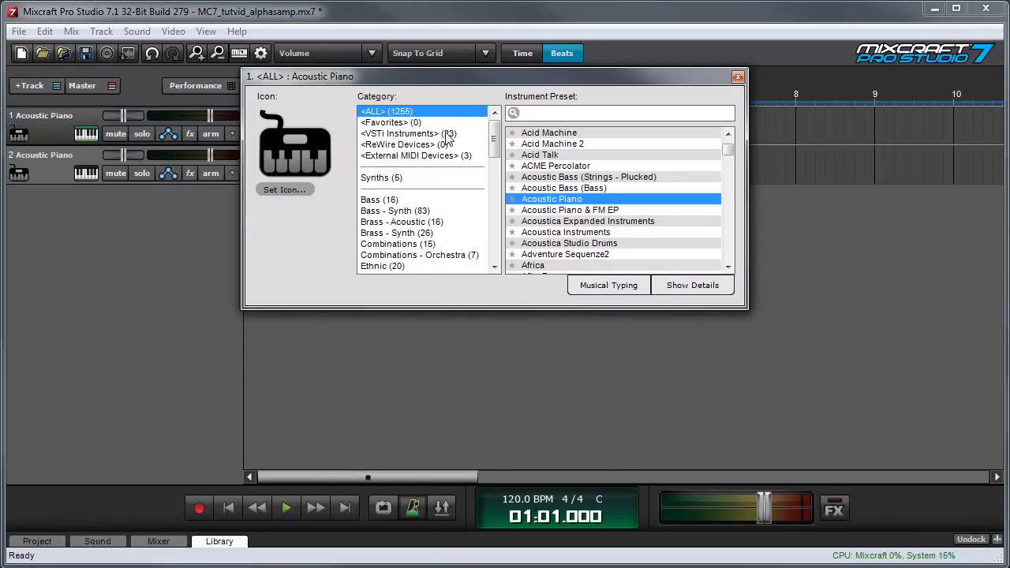
pyautogui.click(404, 132)
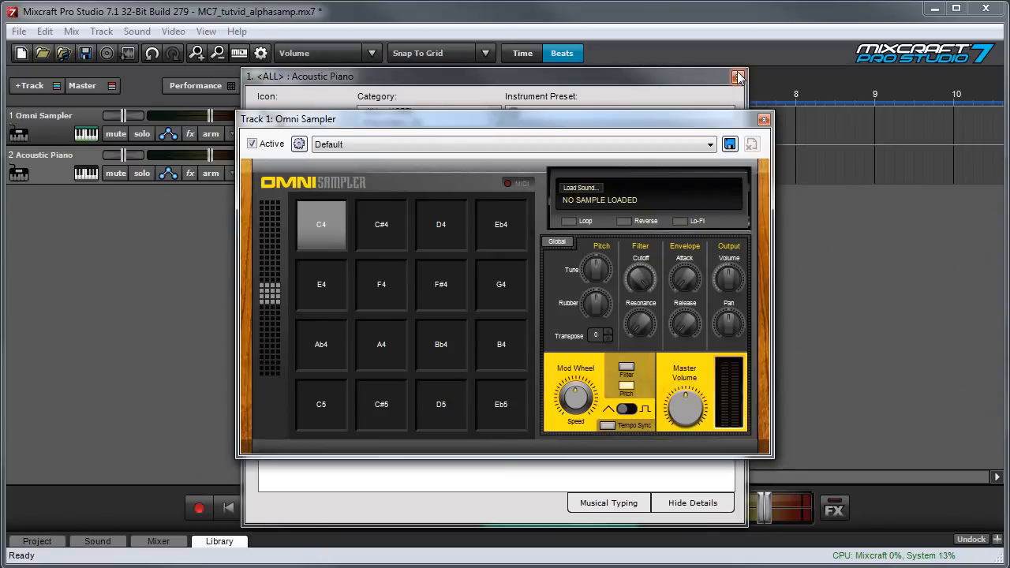
# Dismiss the instrument preset dialog and select the sampler's C#4 pad.
pyautogui.click(739, 75)
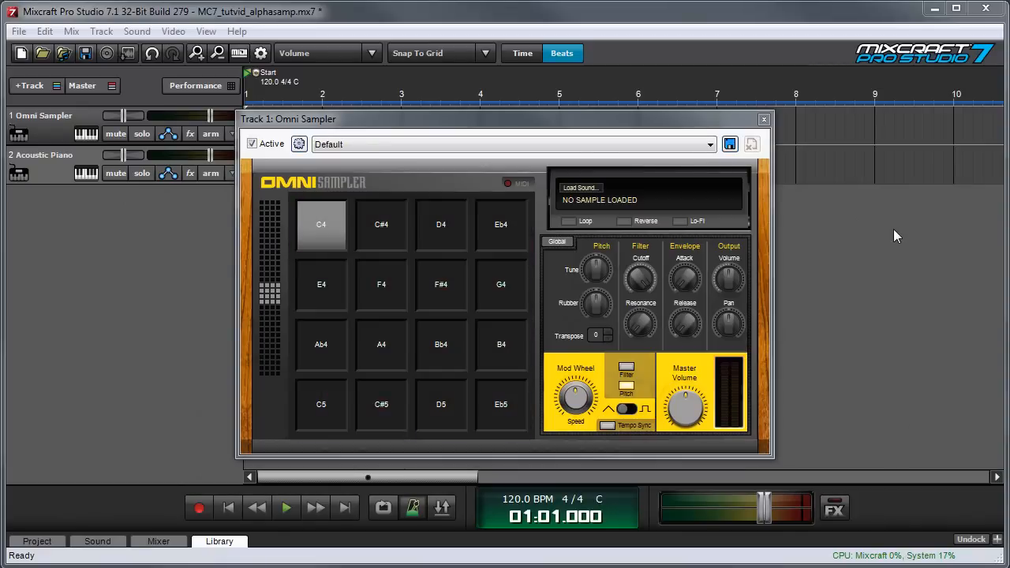
pyautogui.moveTo(375, 320)
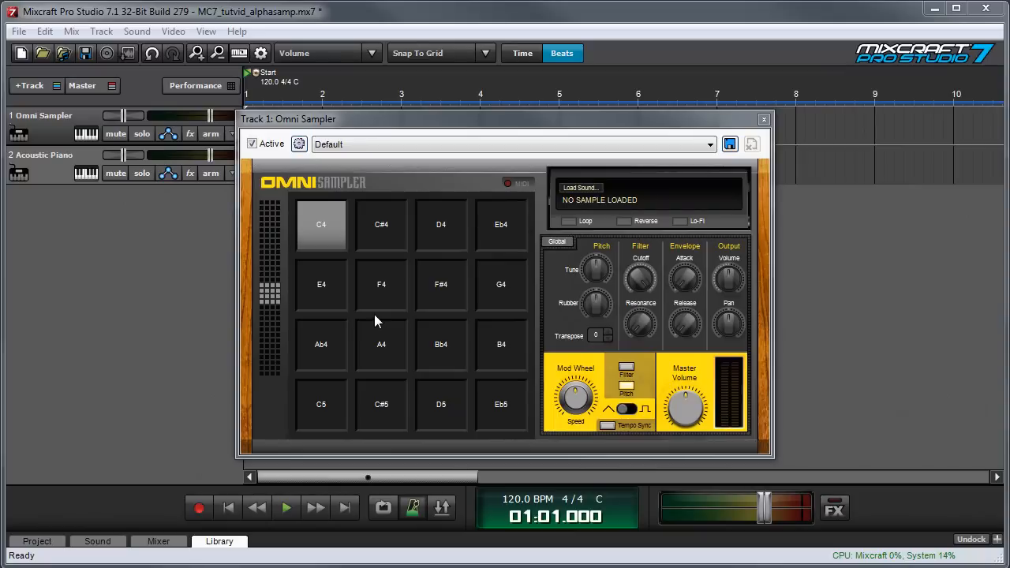
pyautogui.click(382, 224)
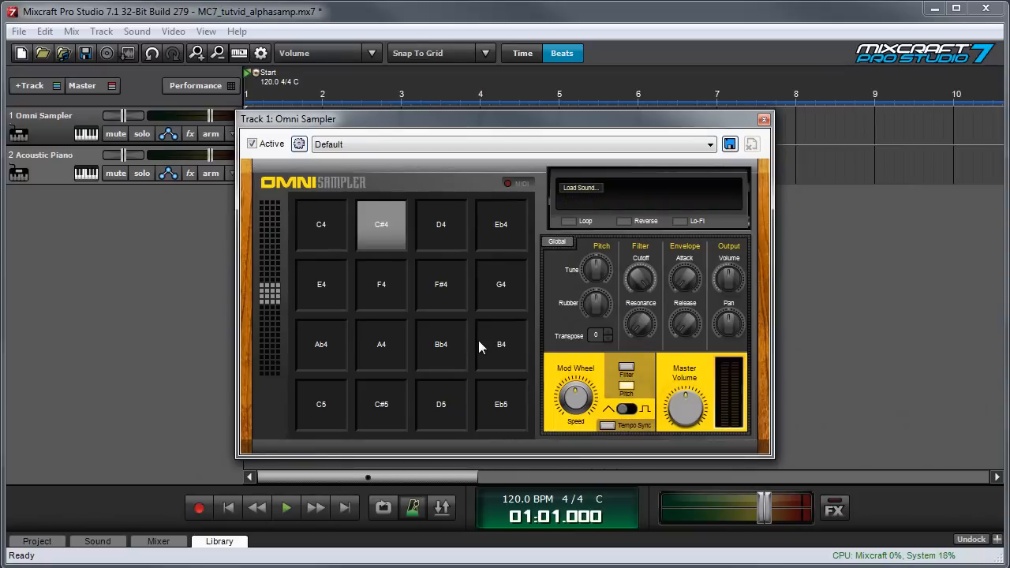
pyautogui.moveTo(276, 301)
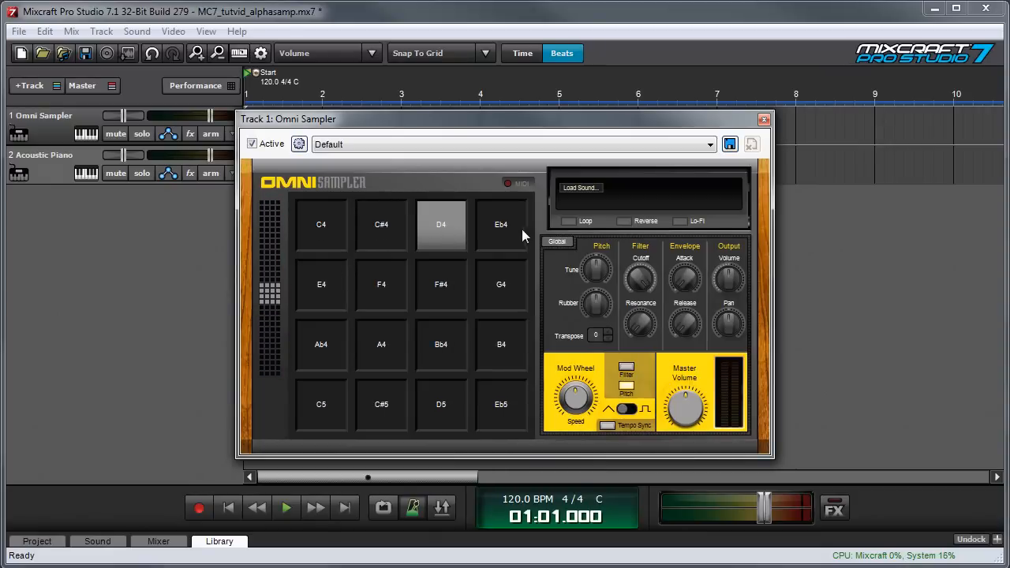
pyautogui.moveTo(366, 347)
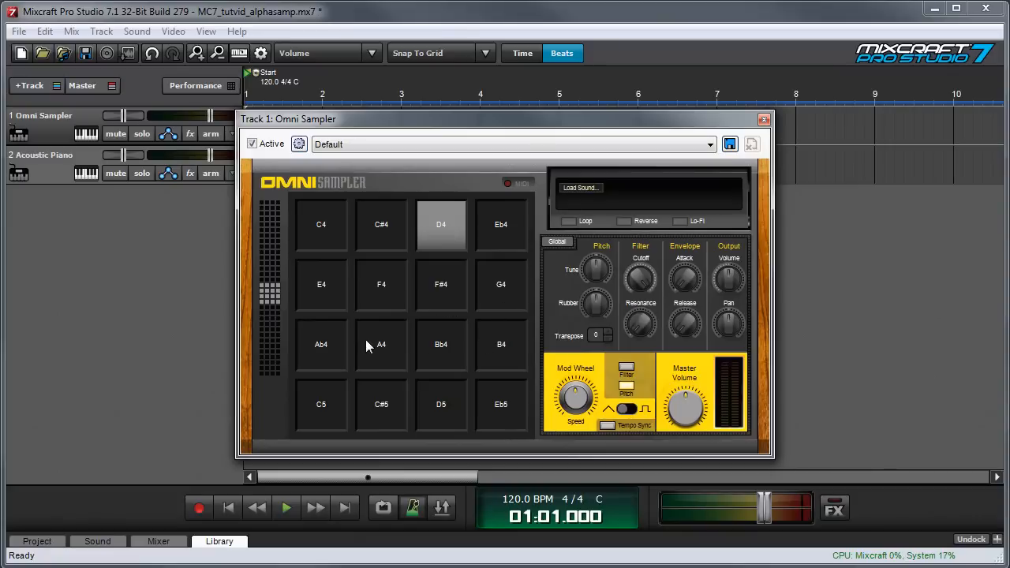
pyautogui.moveTo(377, 357)
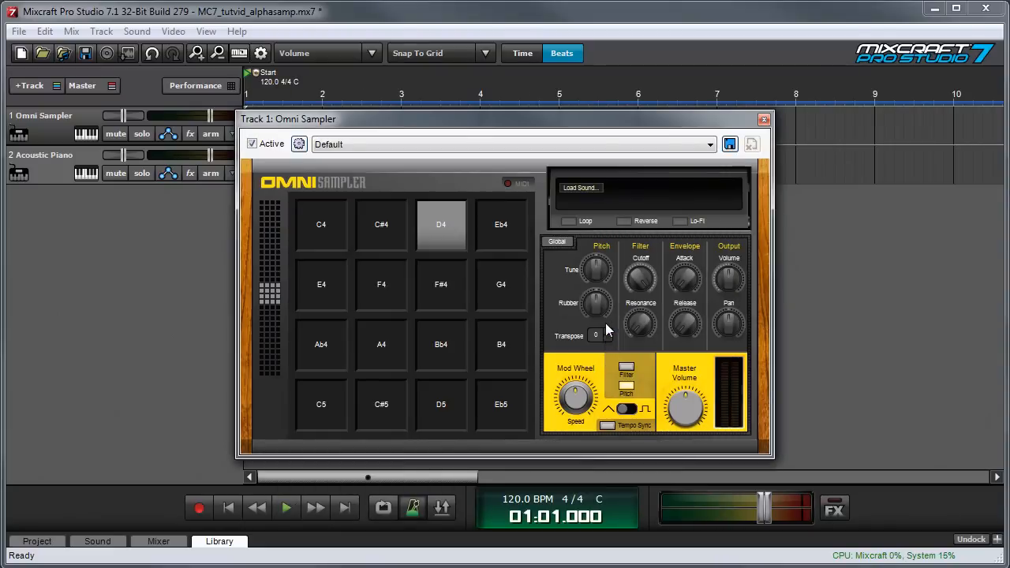
pyautogui.moveTo(174, 212)
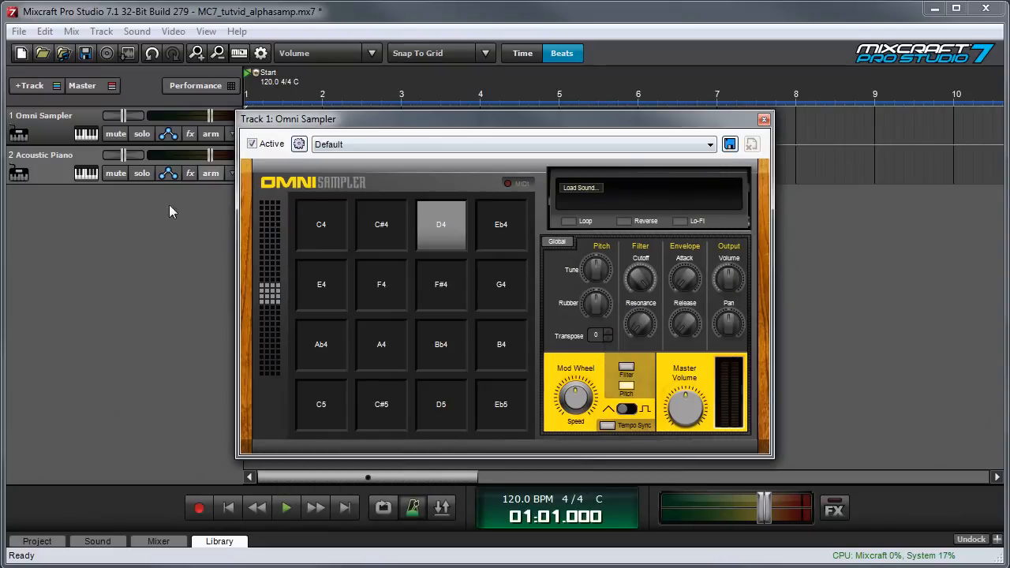
pyautogui.moveTo(903, 199)
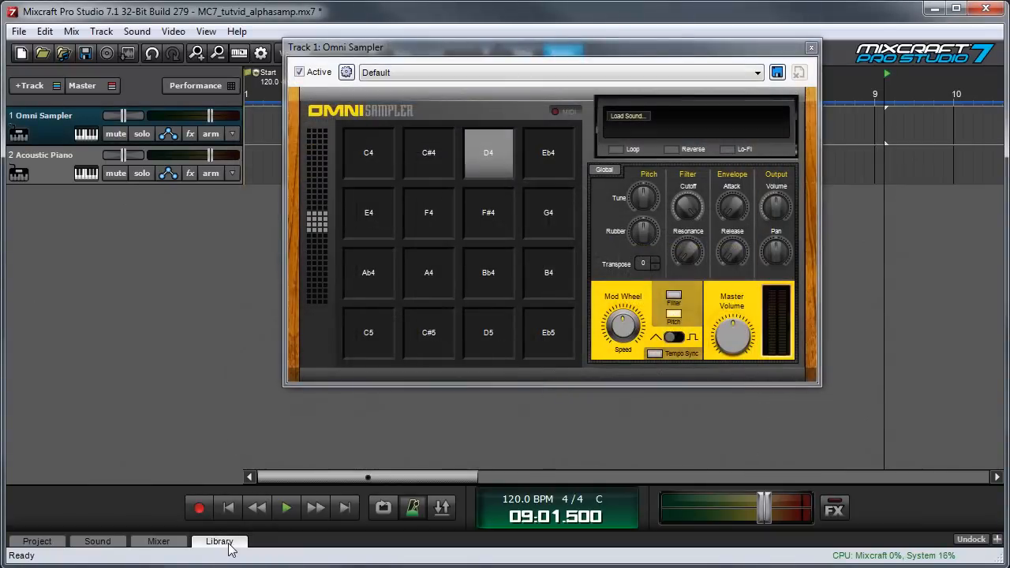
# Show the library as Samples filtered to Drums - Synthetic and enlarge the panel.
pyautogui.click(218, 541)
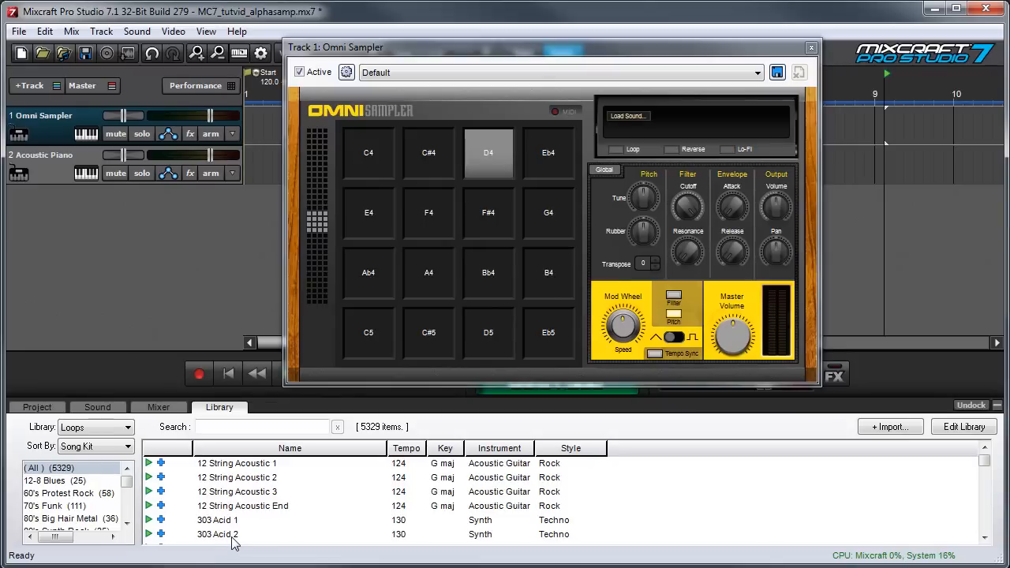
pyautogui.moveTo(276, 544)
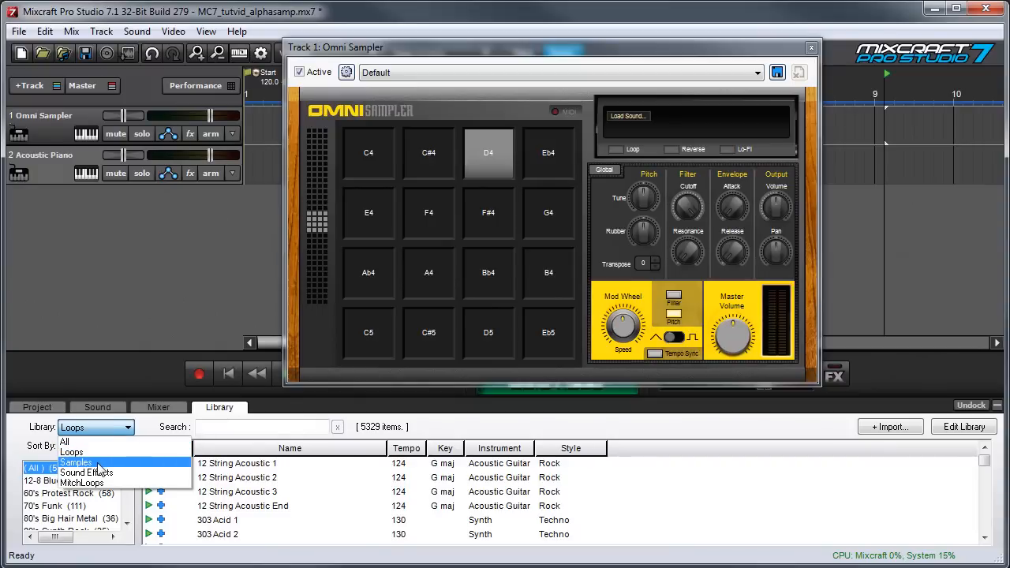
pyautogui.click(76, 464)
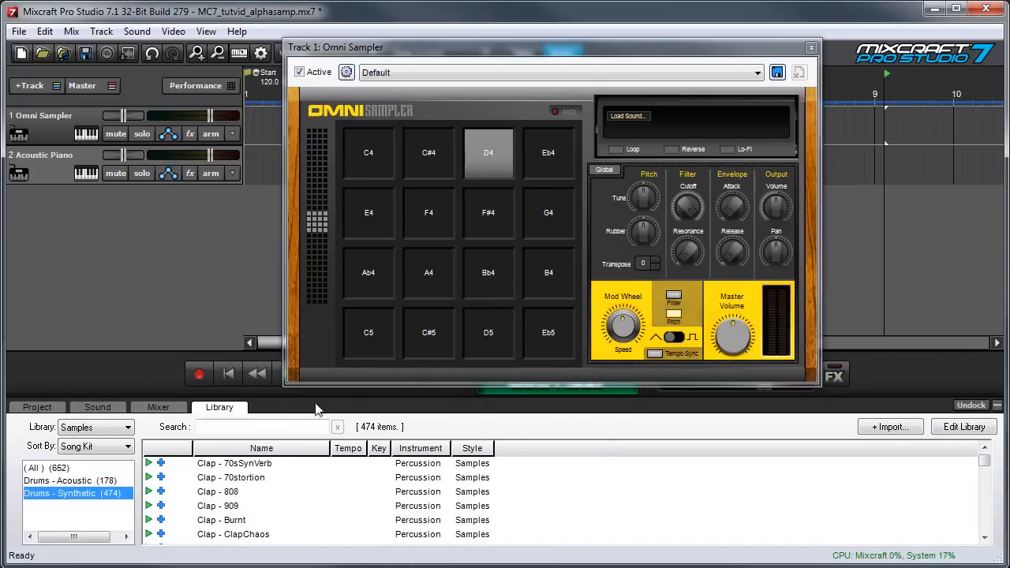
pyautogui.moveTo(316, 391); pyautogui.dragTo(315, 384)
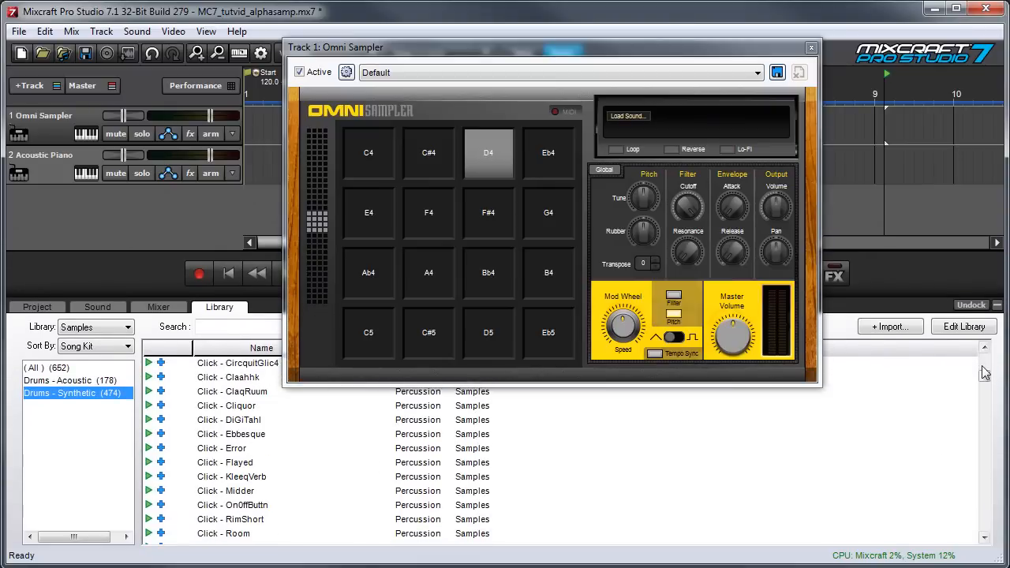
# Load synthetic drum and hi-hat samples from the library onto the sampler pads.
pyautogui.click(218, 375)
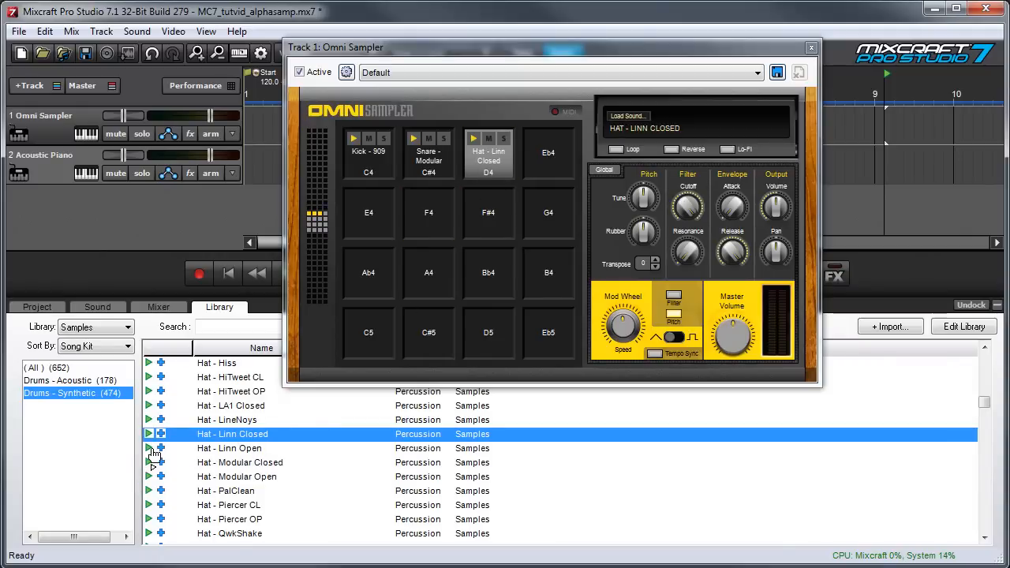
pyautogui.click(228, 448)
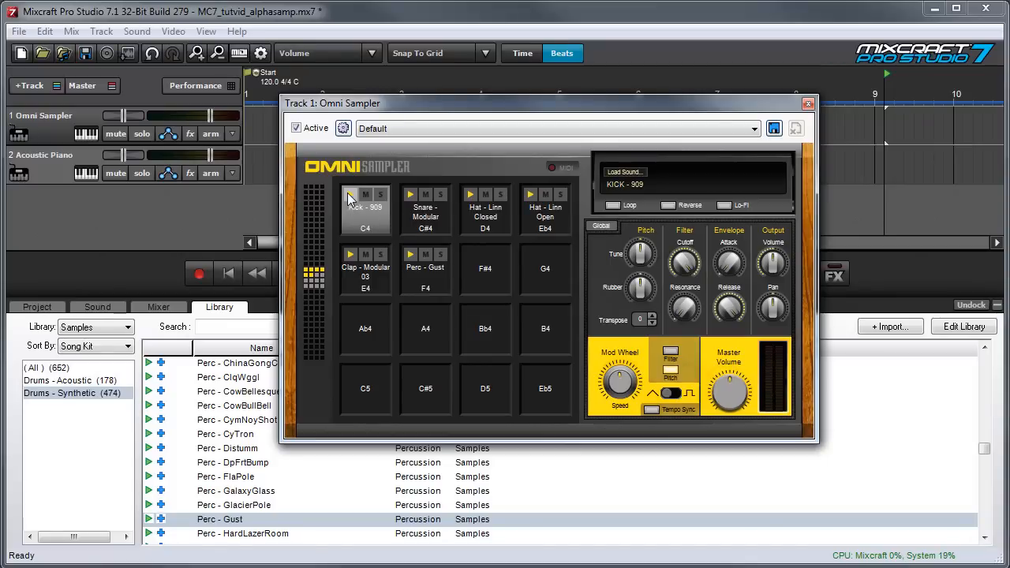
# Audition the Kick - 909 and Snare - Modular pads.
pyautogui.click(426, 211)
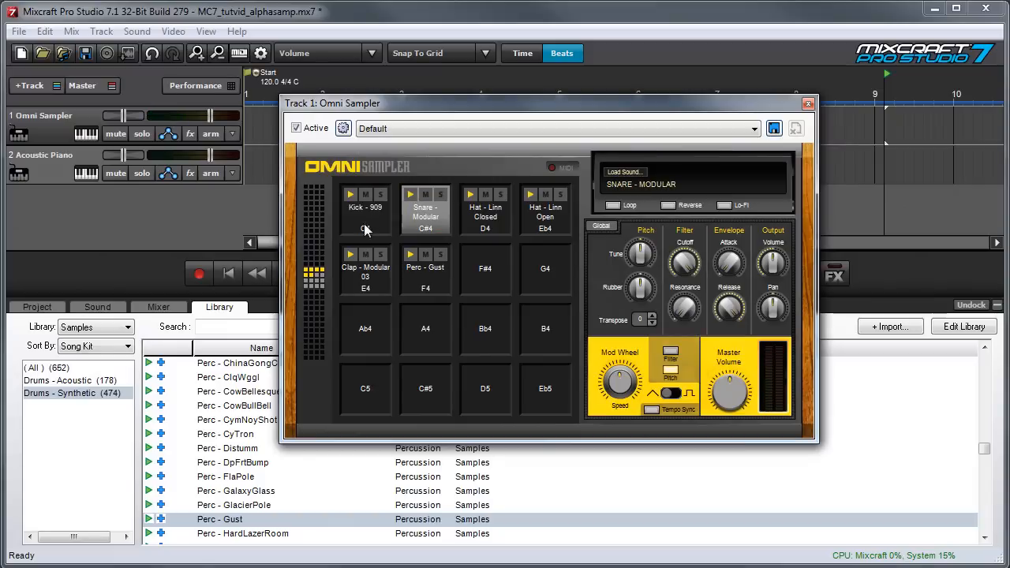
pyautogui.click(365, 206)
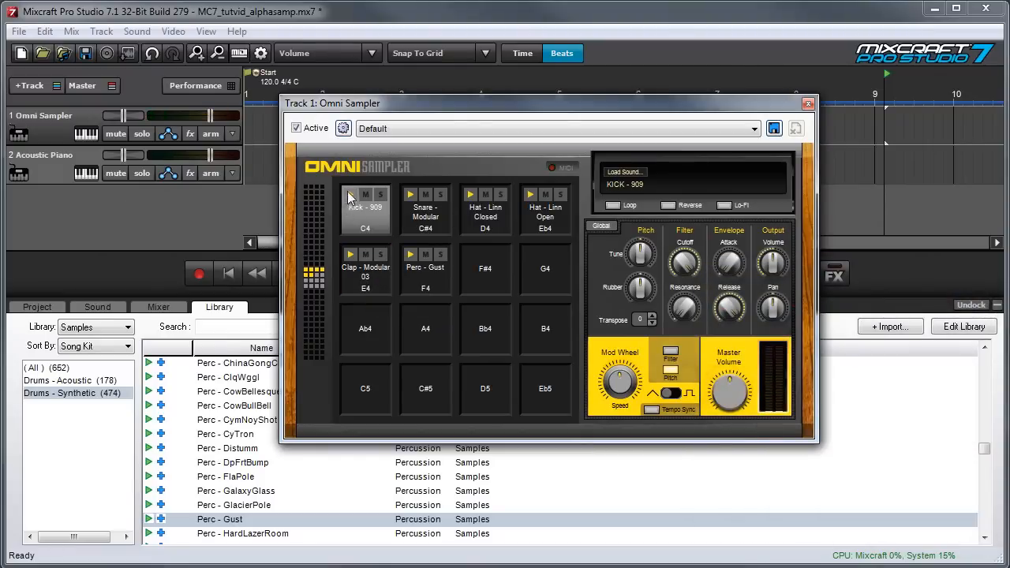
pyautogui.moveTo(366, 224)
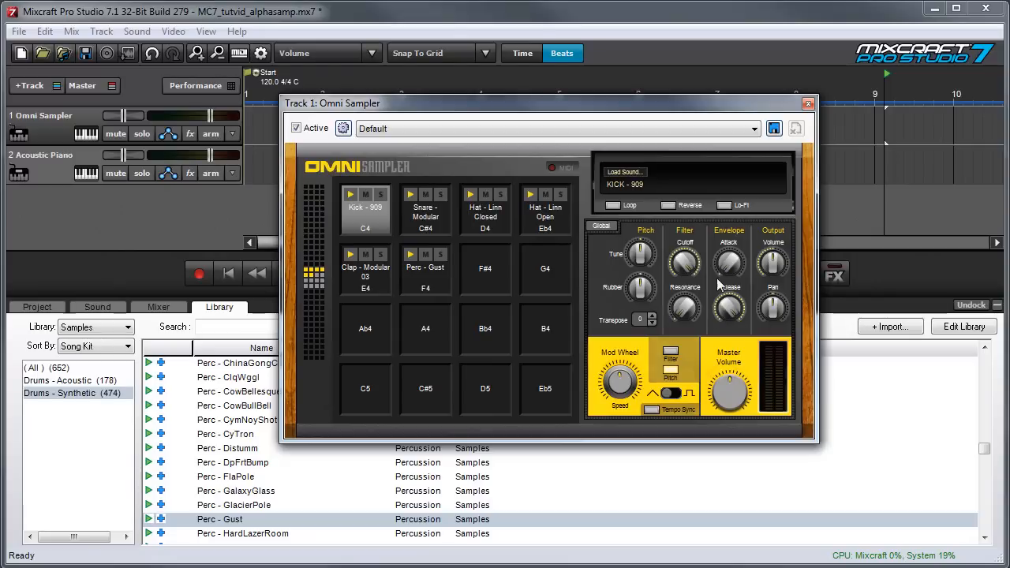
pyautogui.moveTo(750, 294)
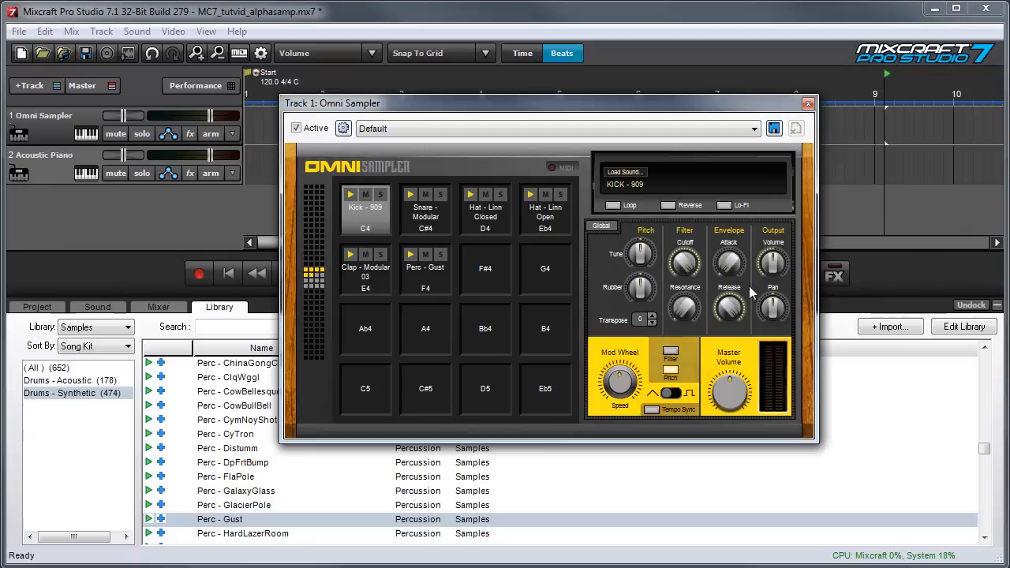
pyautogui.moveTo(703, 237)
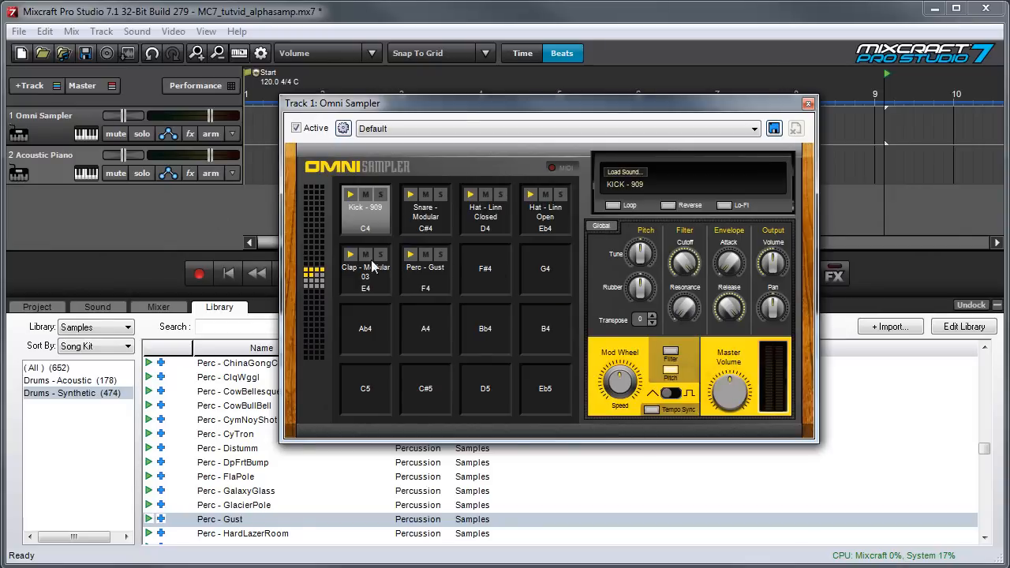
# Select the Clap - Modular 03 pad, check the global settings, and return to the pad's settings.
pyautogui.click(365, 269)
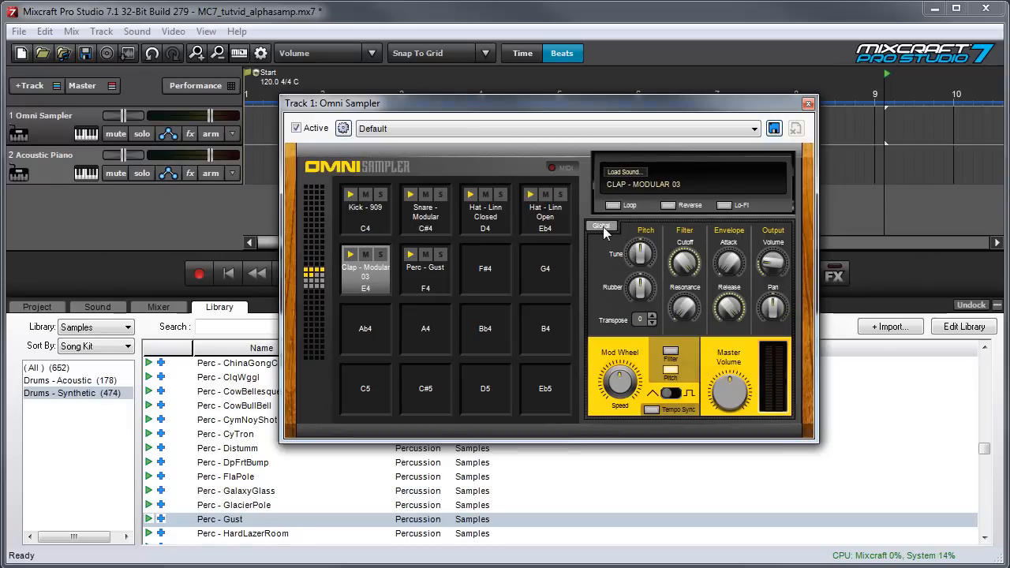
pyautogui.click(599, 227)
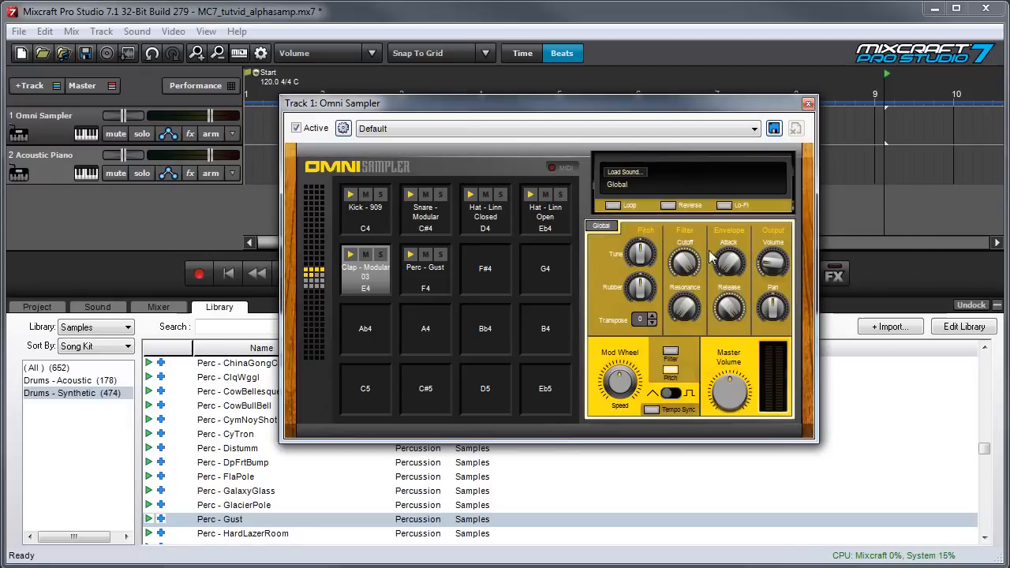
pyautogui.moveTo(601, 254)
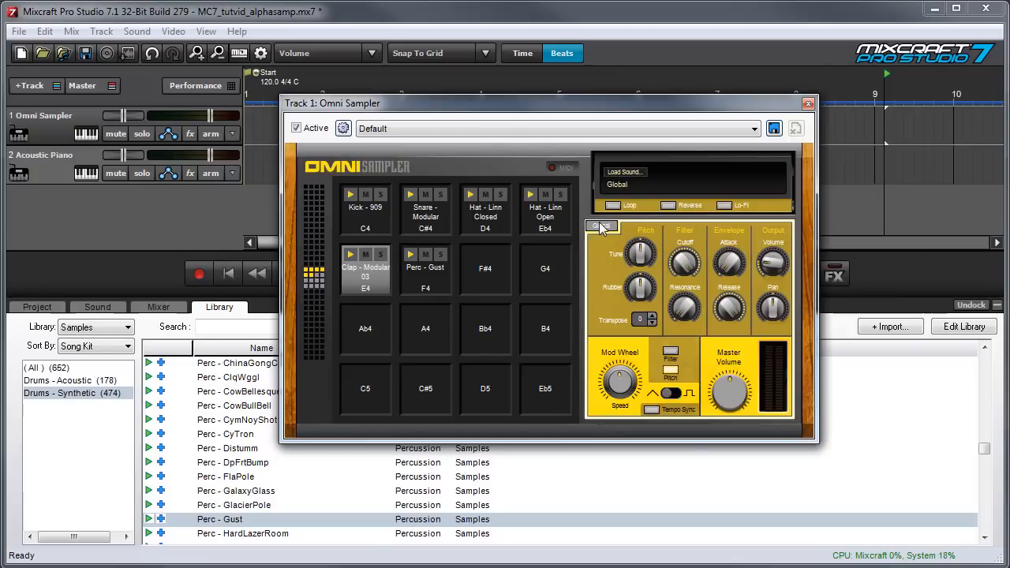
pyautogui.click(364, 268)
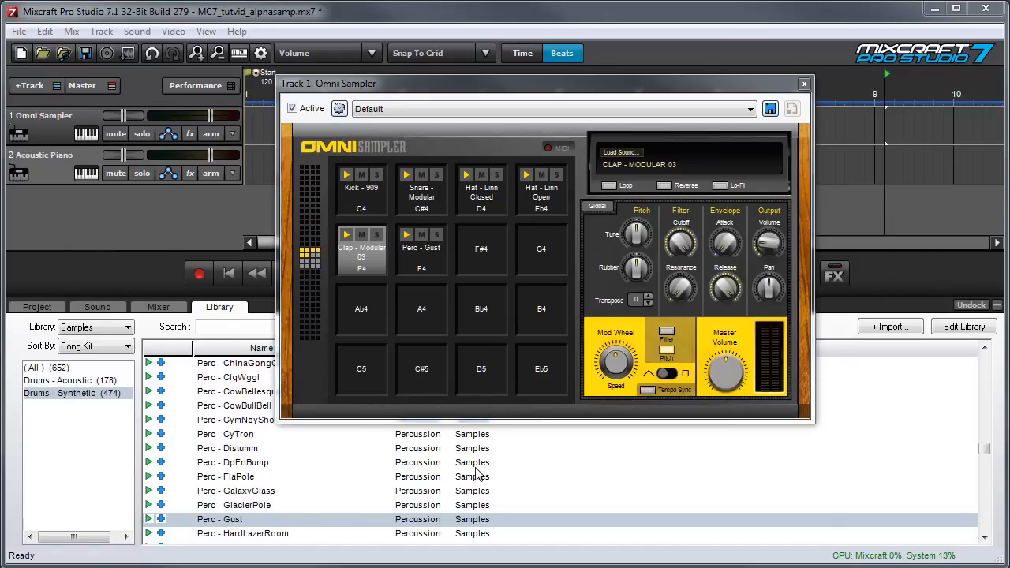
# Close the sampler and add an empty instrument clip to the Omni Sampler track at bar 1.
pyautogui.click(803, 84)
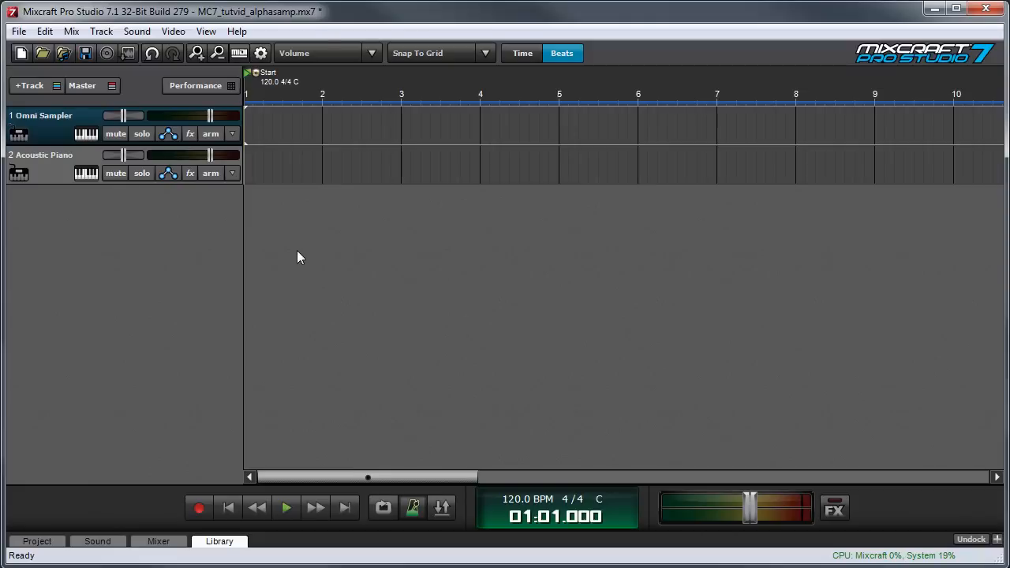
pyautogui.moveTo(303, 259)
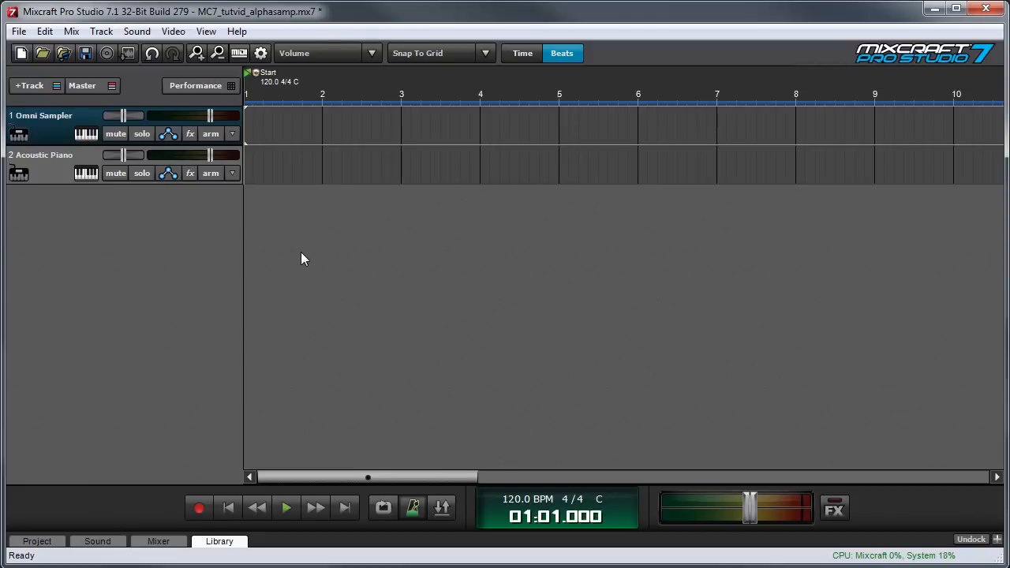
pyautogui.moveTo(272, 123)
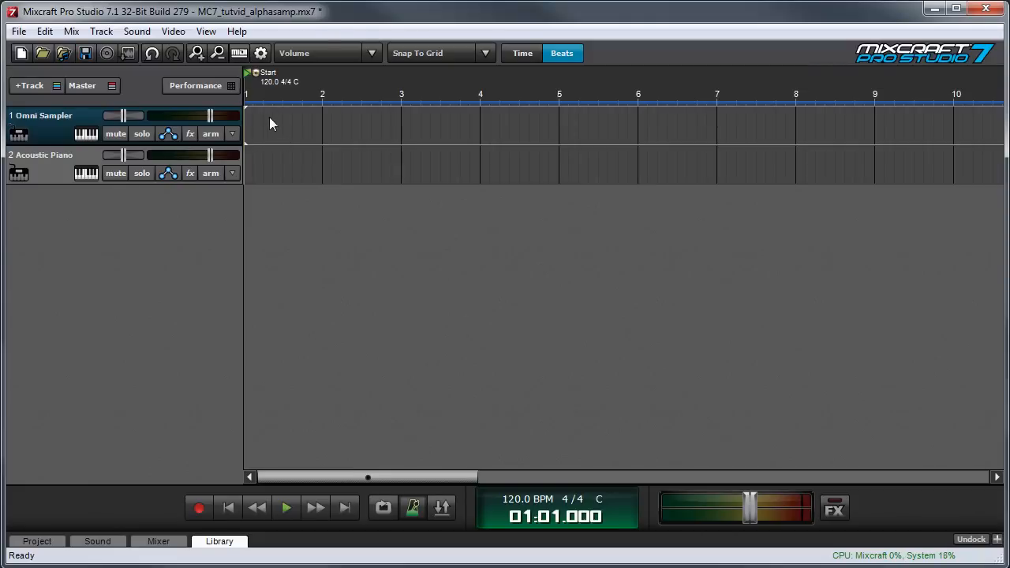
pyautogui.rightClick(271, 123)
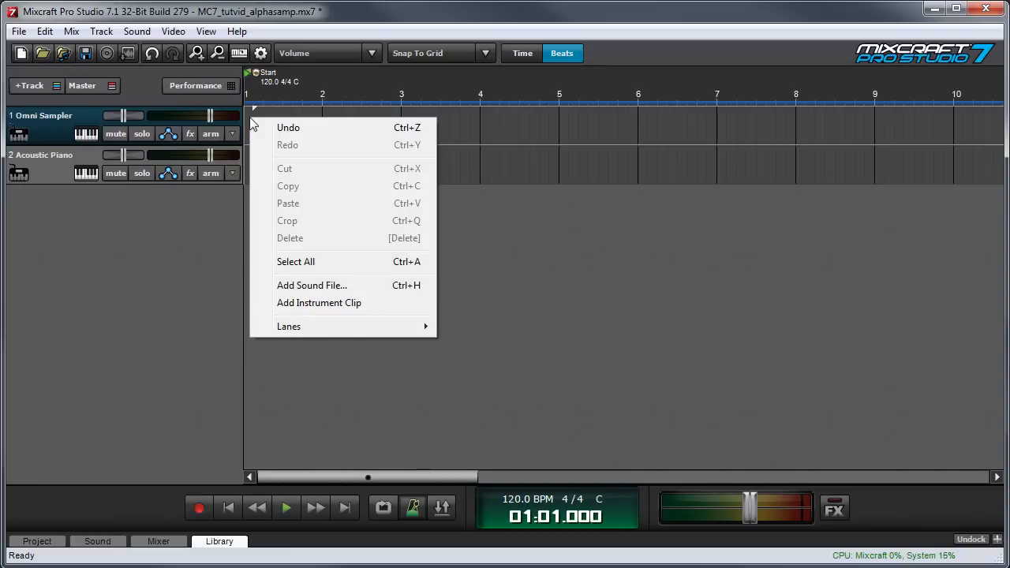
pyautogui.moveTo(339, 308)
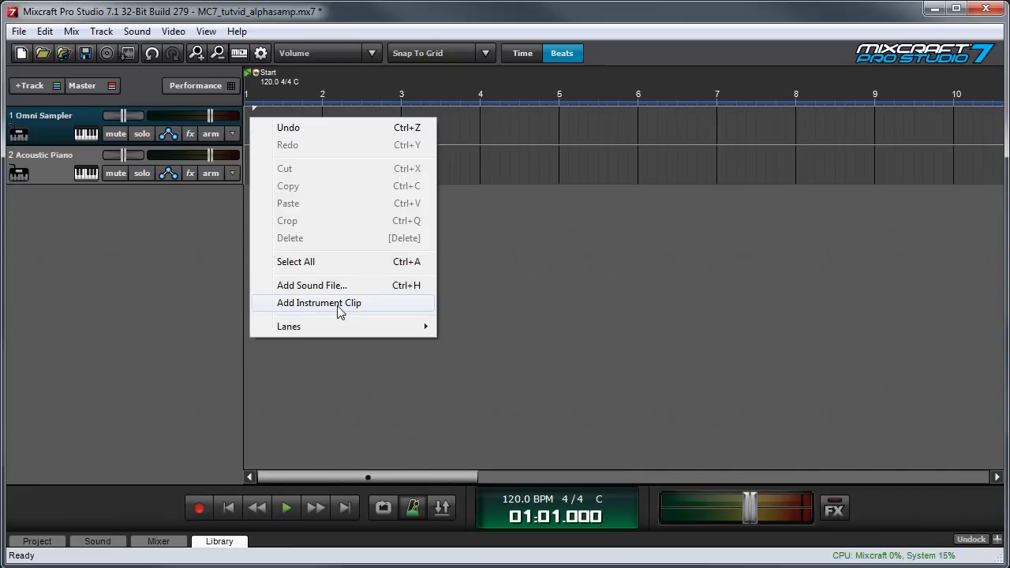
pyautogui.click(319, 302)
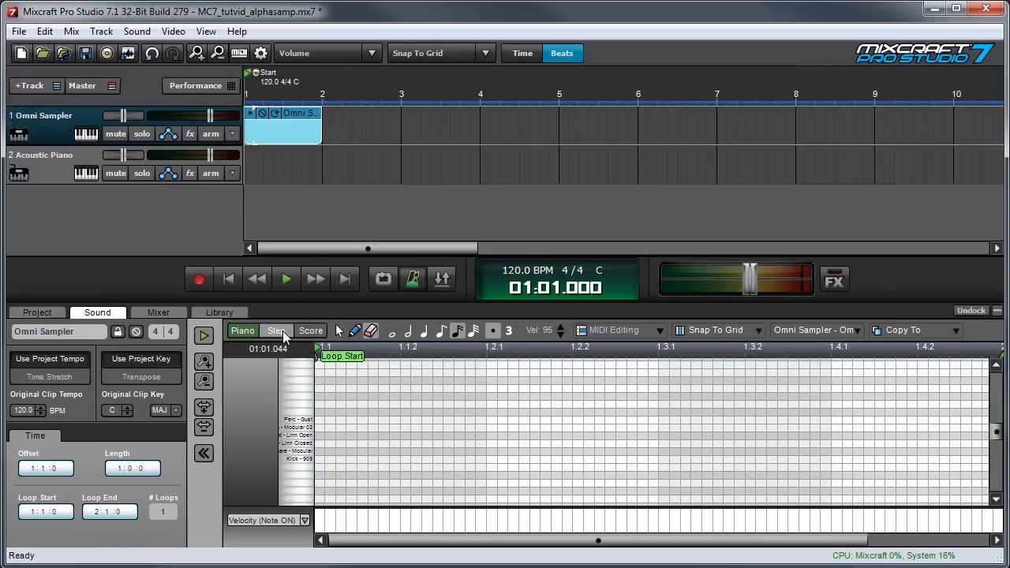
# Switch the clip to the step grid, extend its loop end to bar 3, and start playback.
pyautogui.click(274, 330)
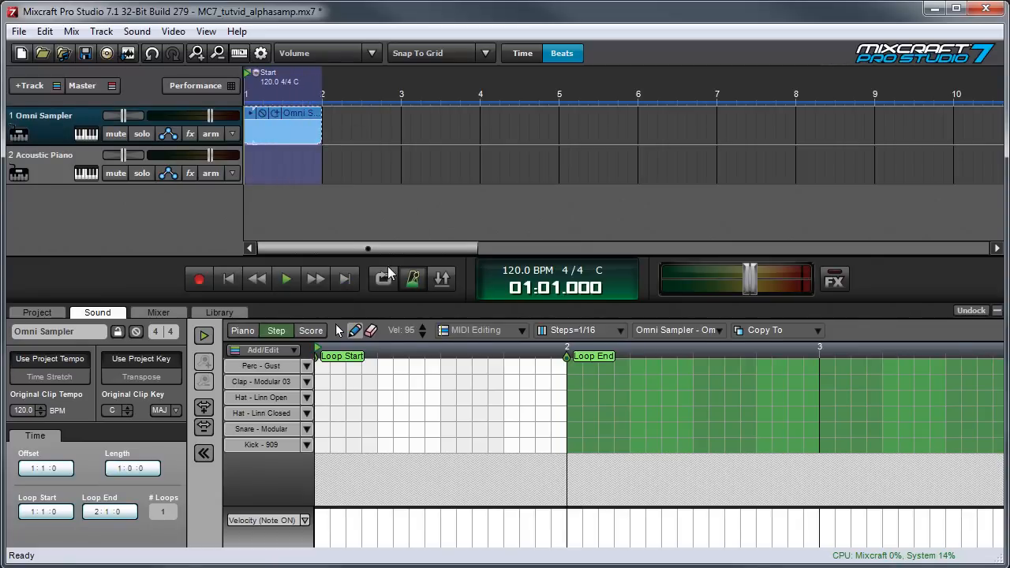
pyautogui.moveTo(566, 357); pyautogui.dragTo(819, 357)
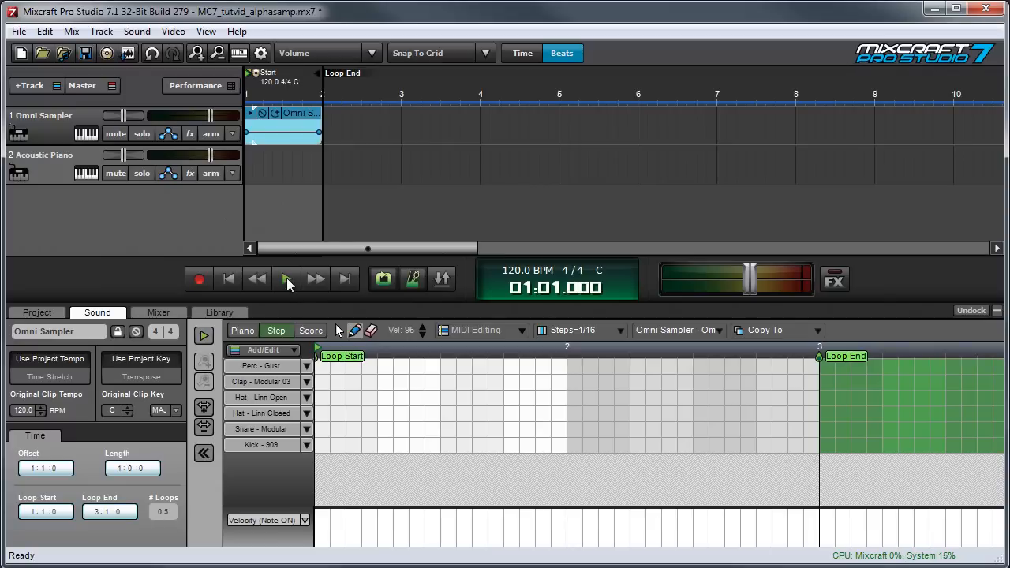
pyautogui.click(287, 278)
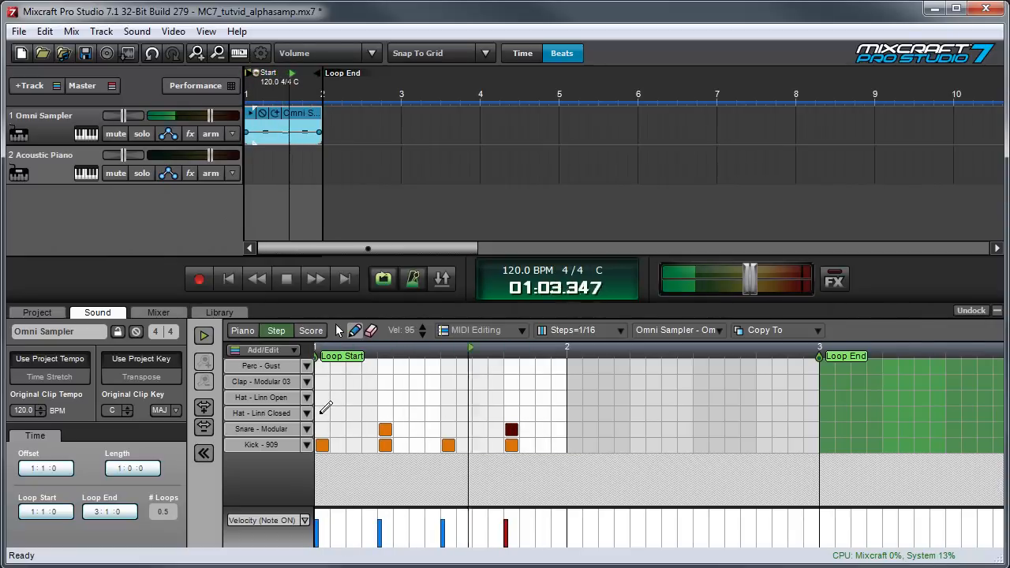
# Add closed hi-hat, Perc - Gust and clap hits to the step pattern.
pyautogui.click(353, 413)
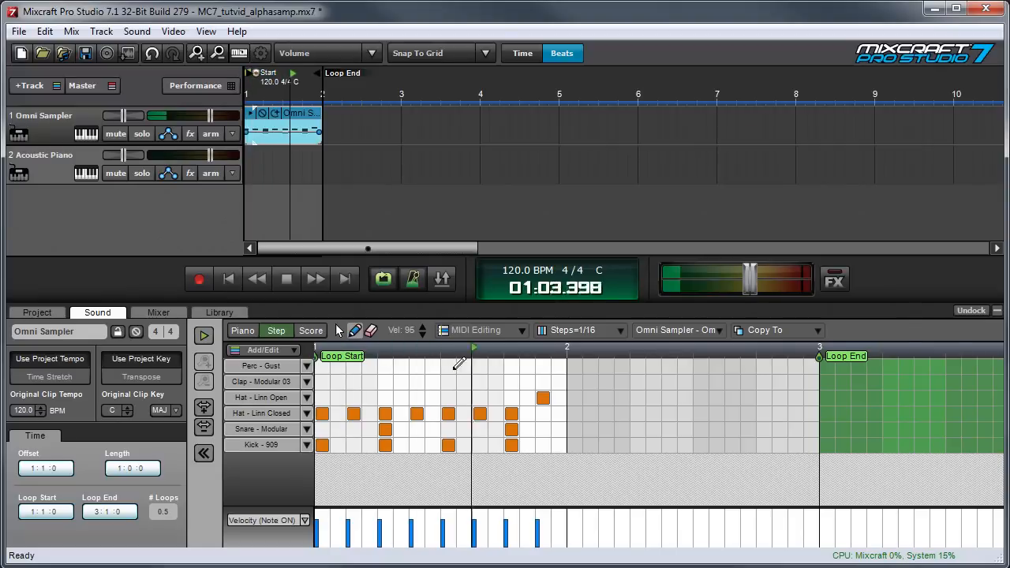
pyautogui.click(479, 366)
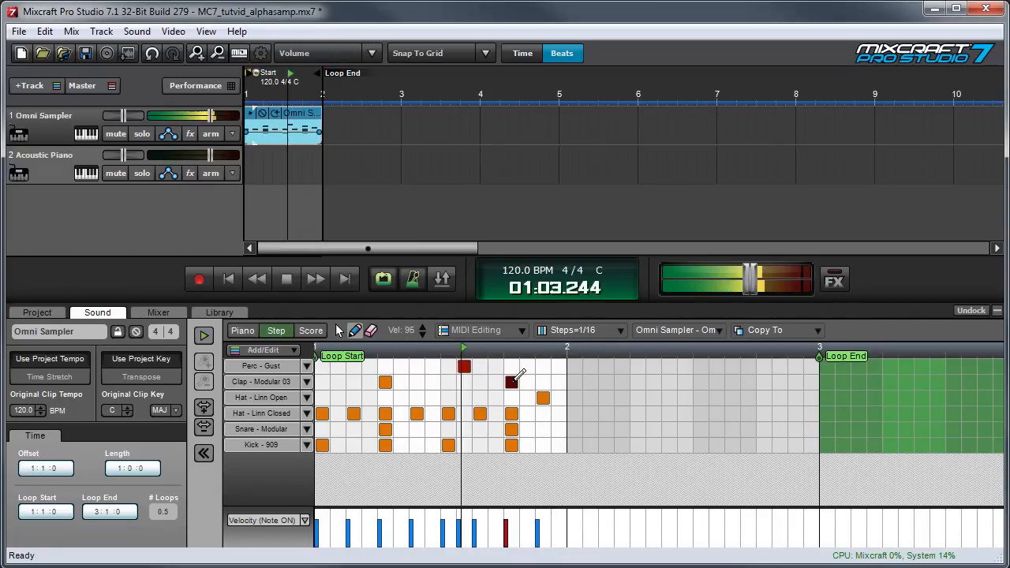
pyautogui.click(385, 382)
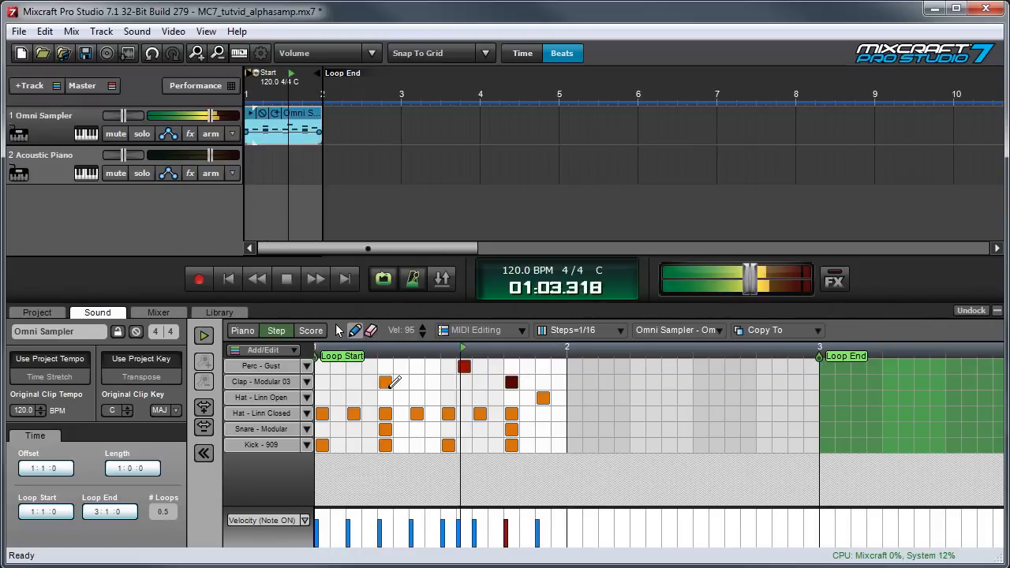
# Remove the clap, open hat and perc hits, leaving kick, snare and closed hi-hat, and reopen Omni Sampler.
pyautogui.click(386, 382)
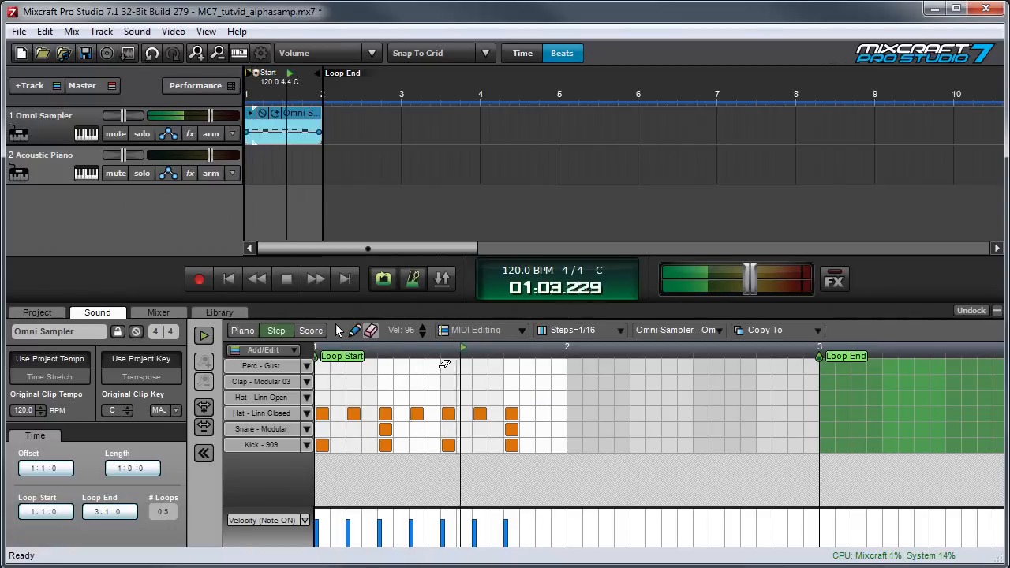
pyautogui.click(285, 278)
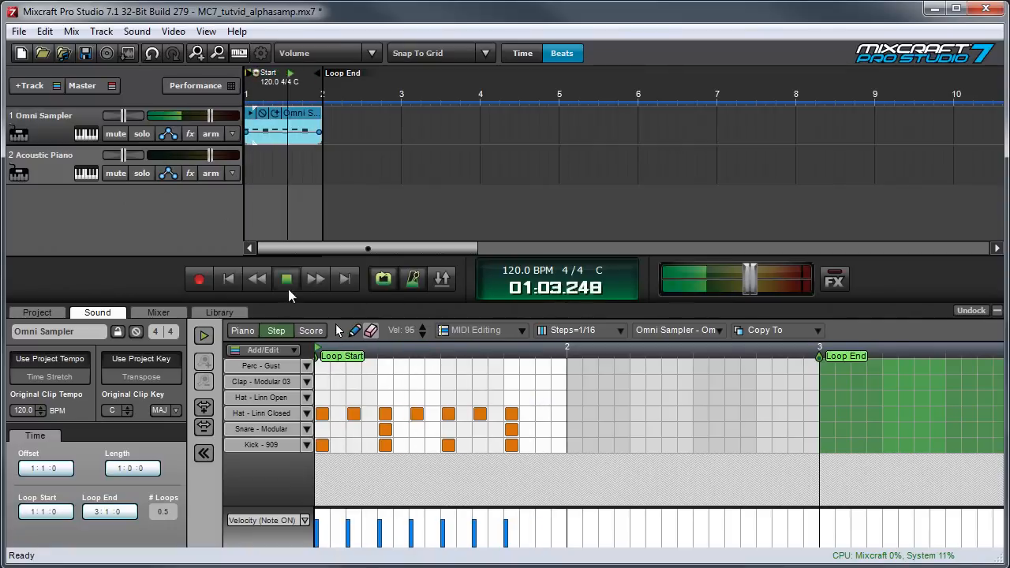
pyautogui.click(87, 133)
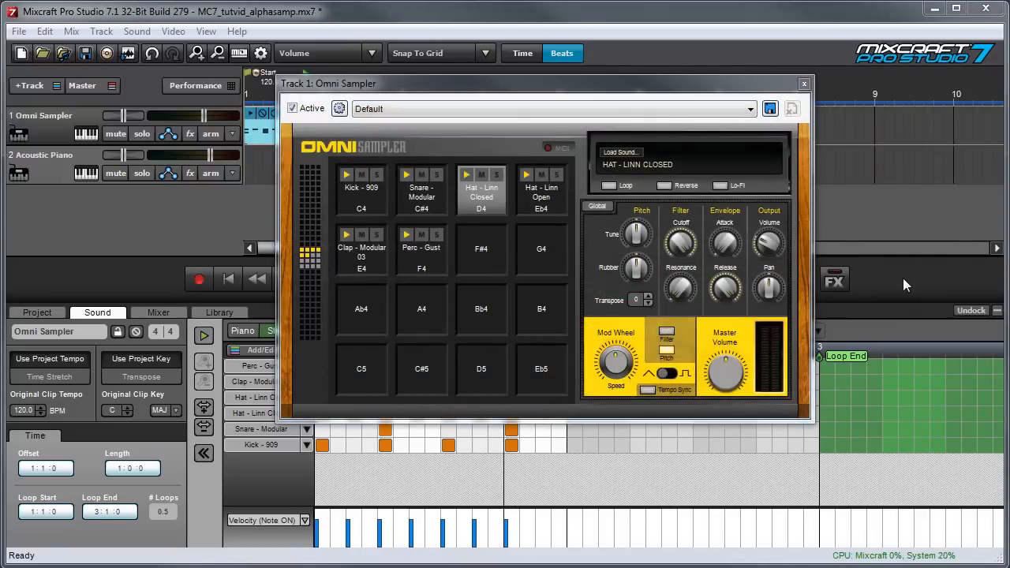